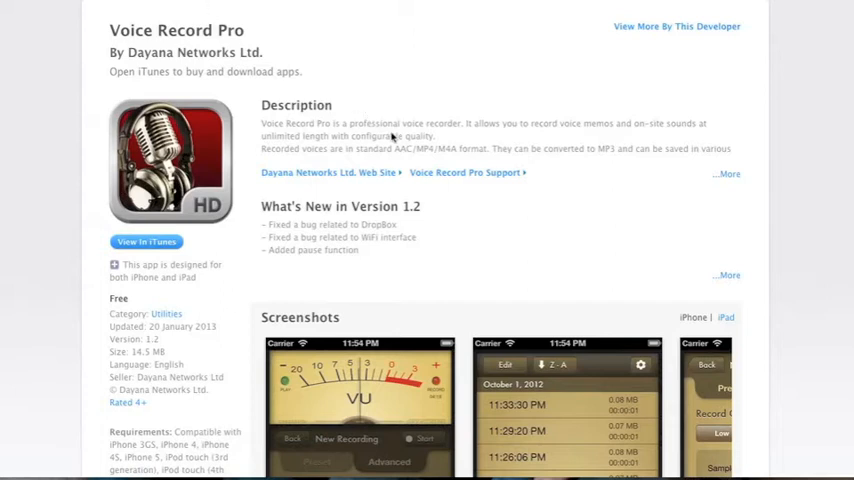
mouse_move(504, 272)
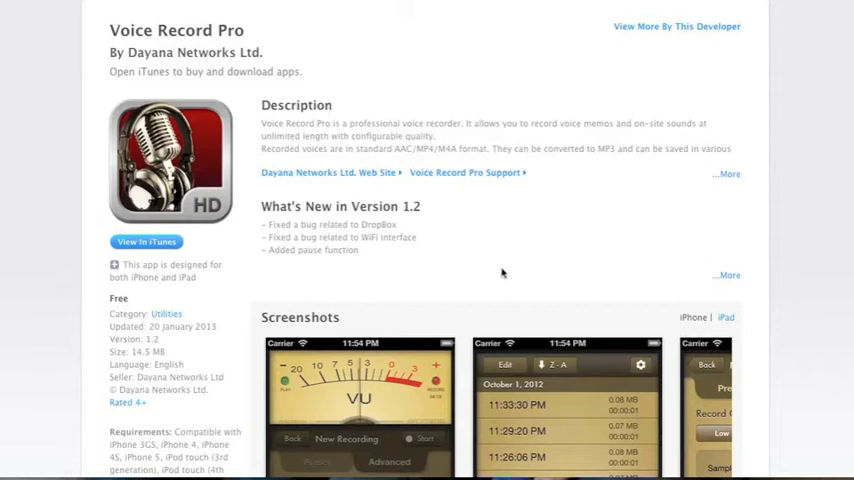
- Dismiss the 'Record has uploaded to SkyDrive successfully' alert with OK
scroll("down", 3)
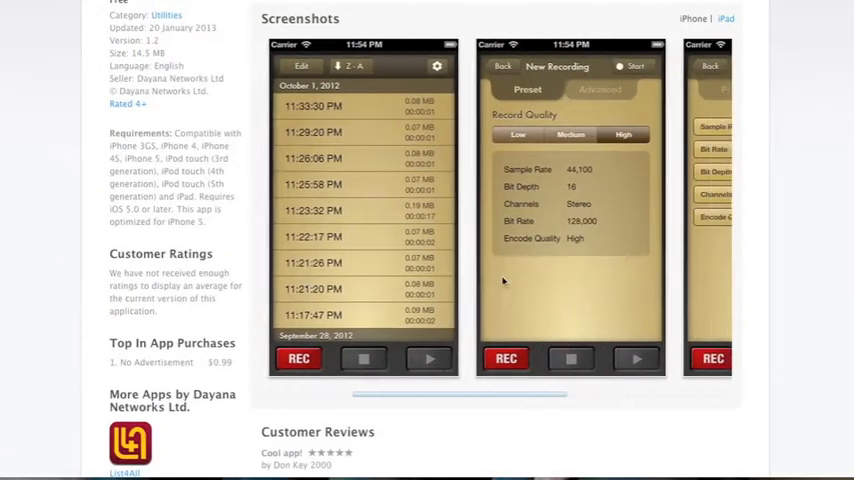
scroll("right", 3)
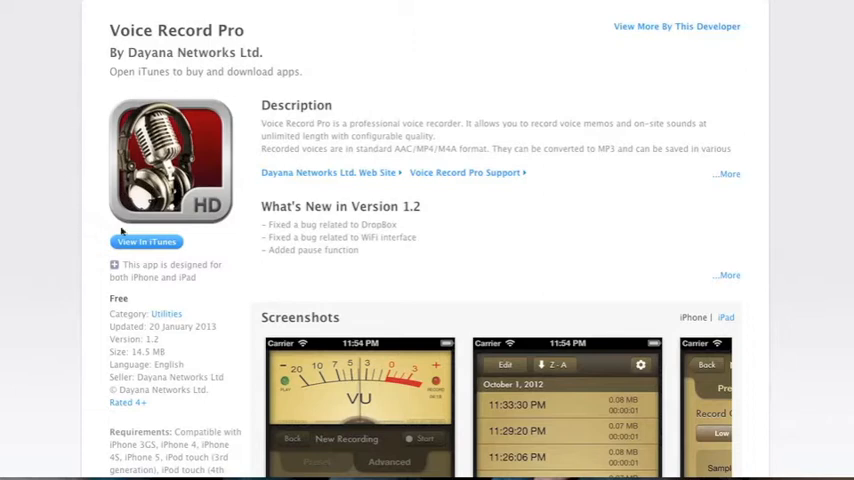
mouse_move(90, 222)
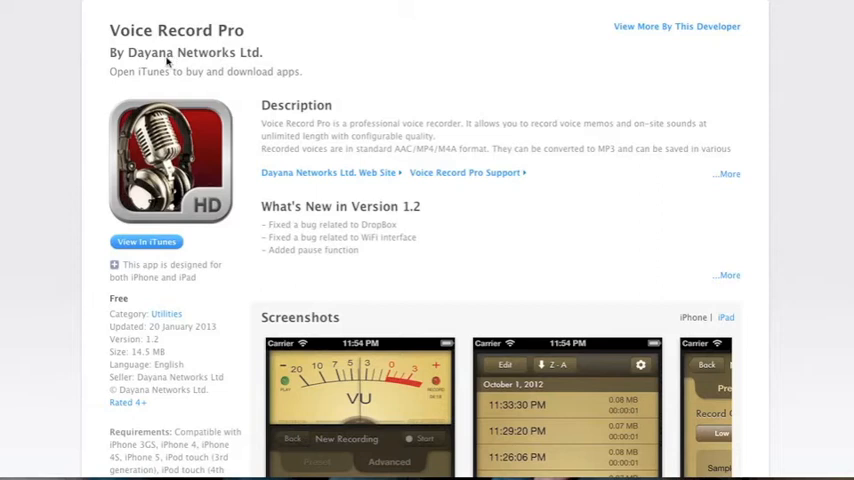
mouse_move(204, 260)
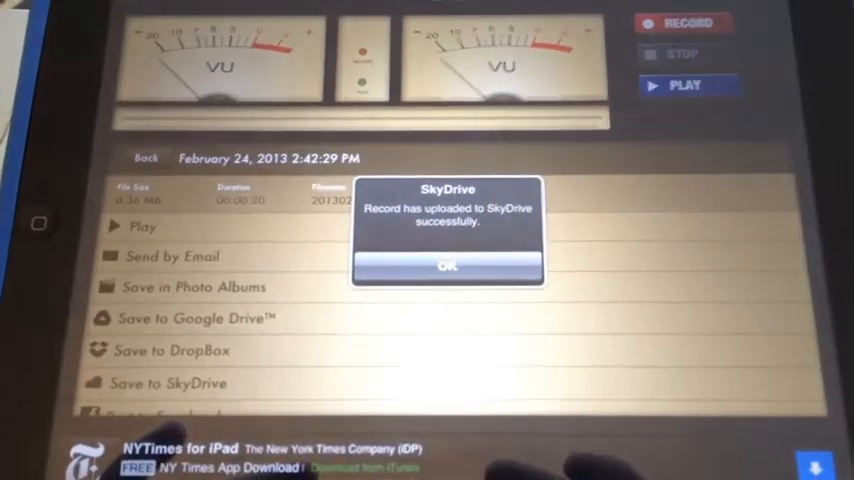
left_click(446, 266)
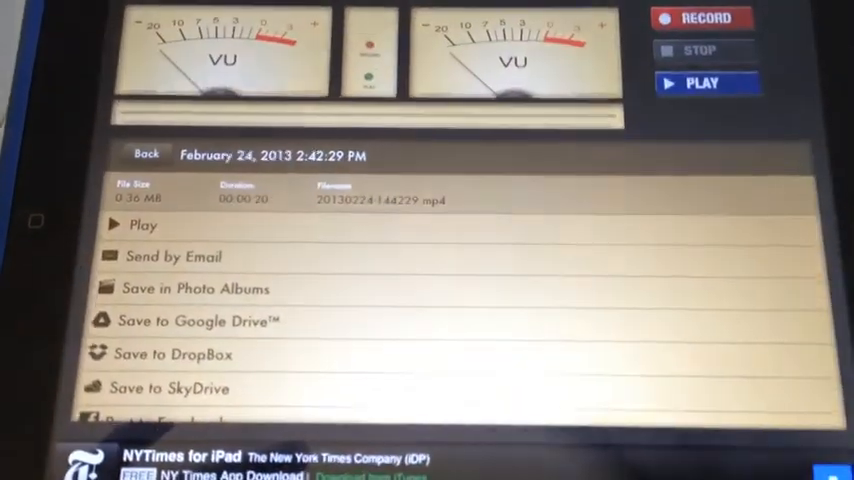